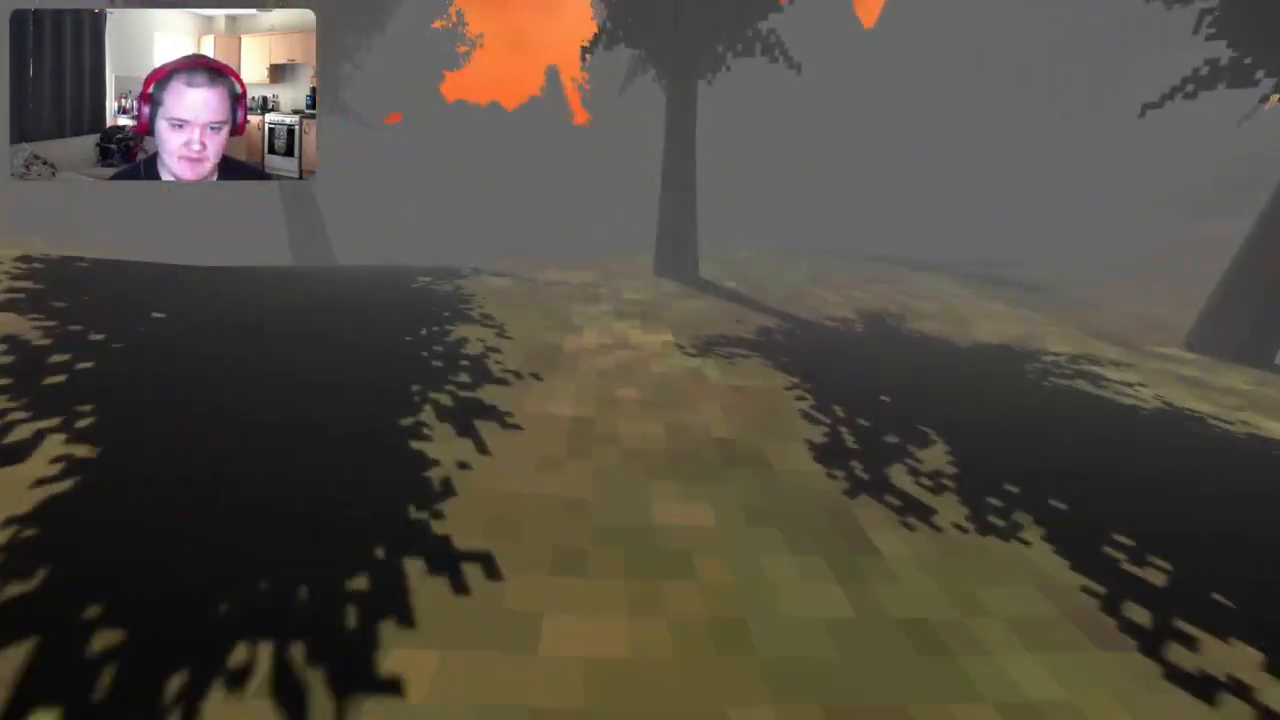
pyautogui.moveTo(640, 360)
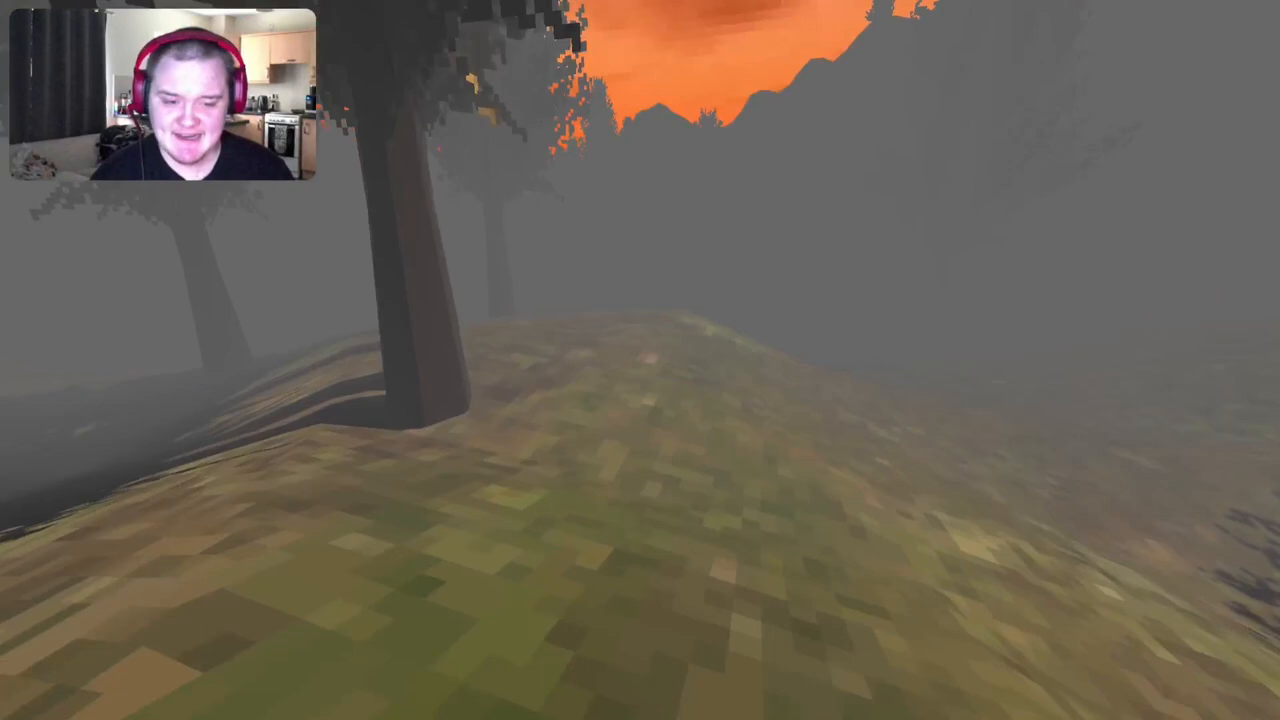
pyautogui.moveTo(640, 360)
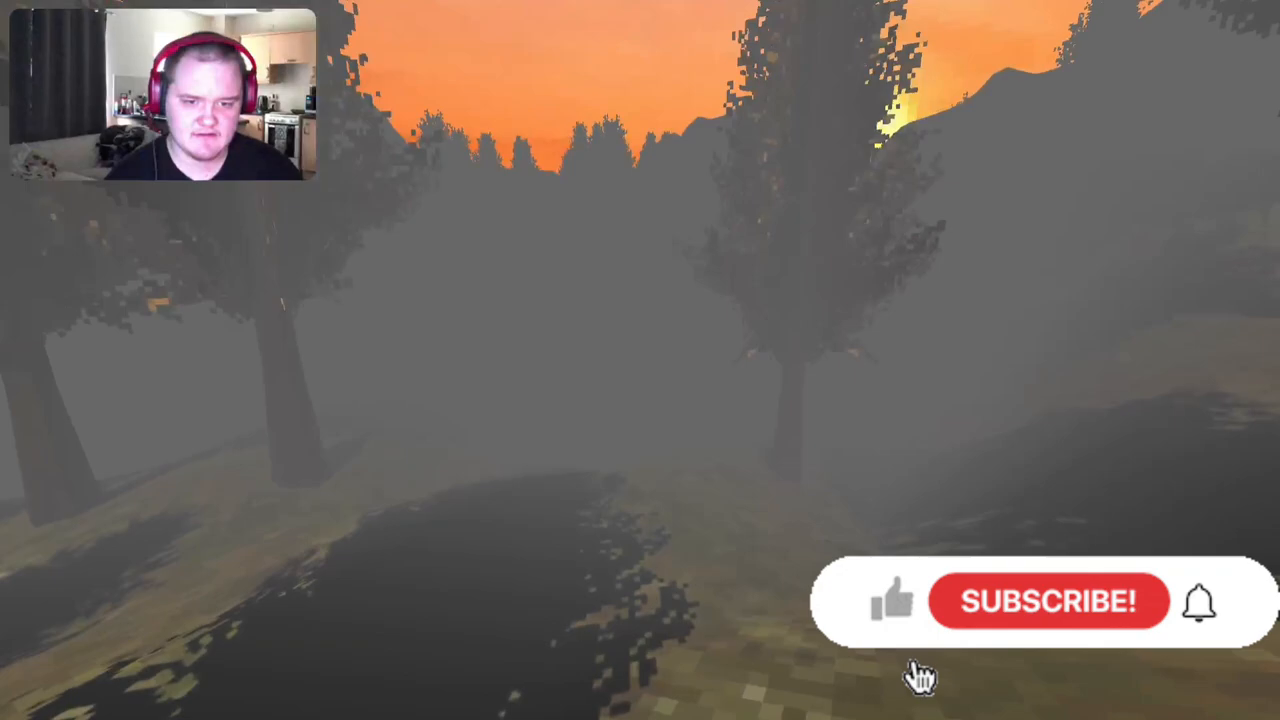
# - Finish the forest level so the game returns to the Escape the Glitch title menu
pyautogui.click(1048, 600)
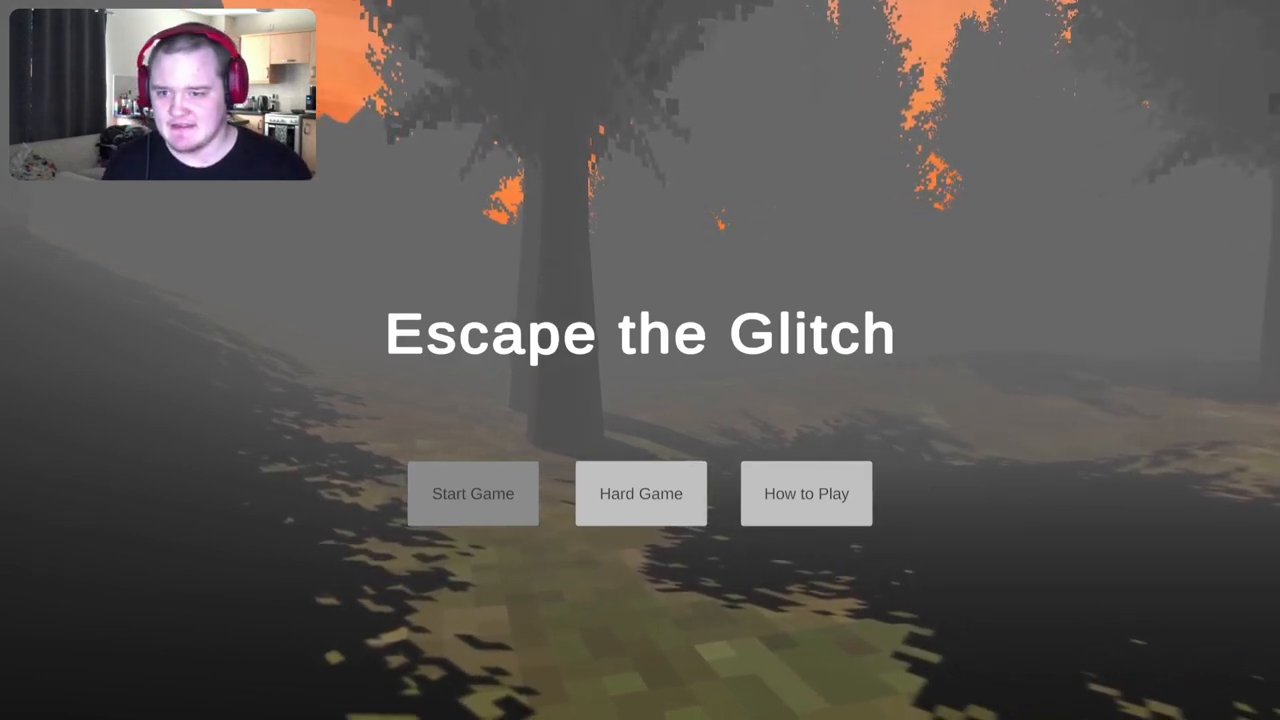
pyautogui.click(472, 492)
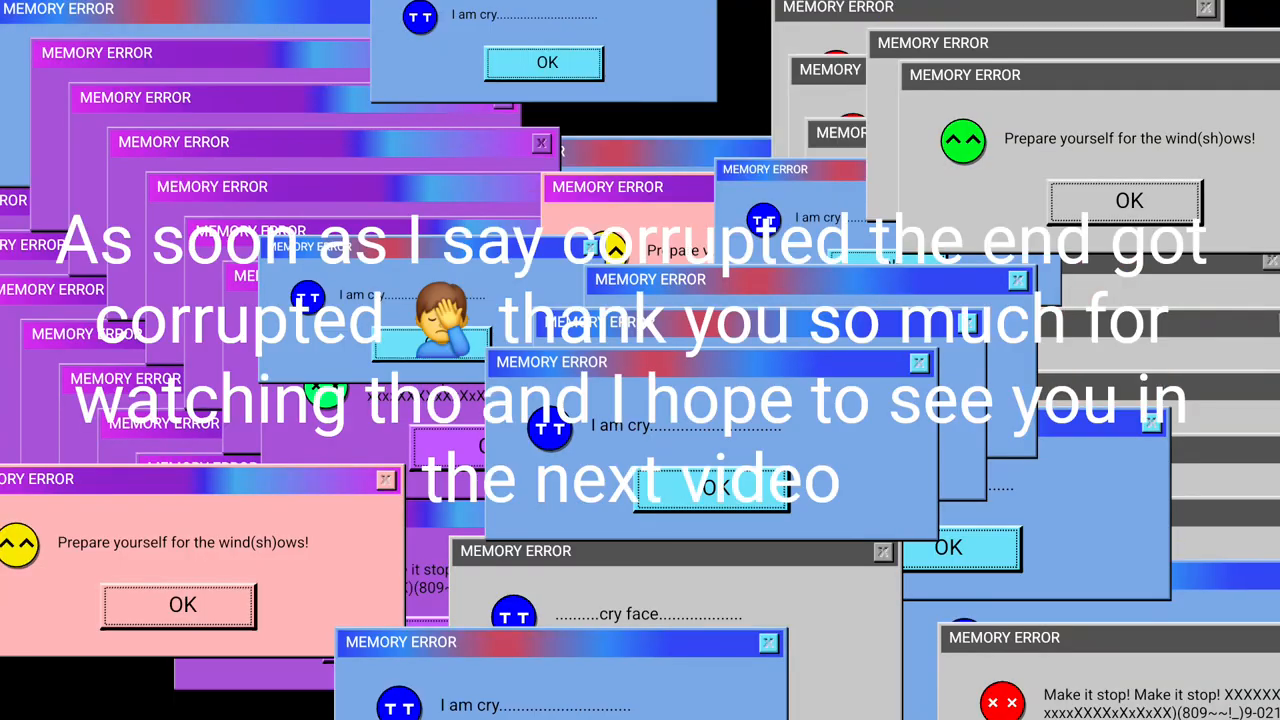